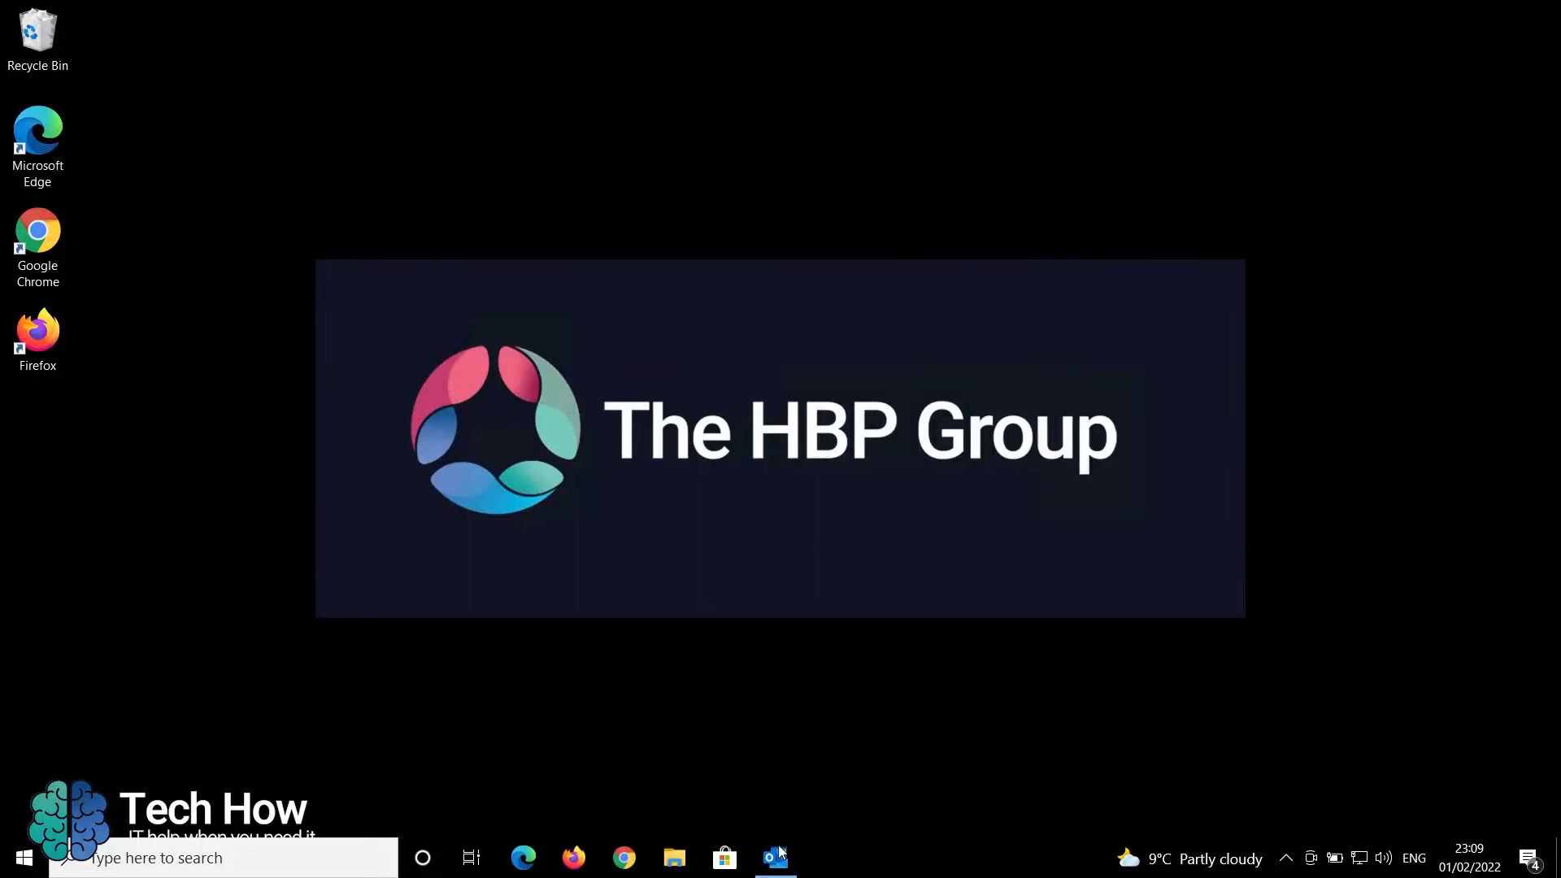
# Launch Outlook and expand the Account Settings dropdown on the File Info page
pyautogui.click(775, 857)
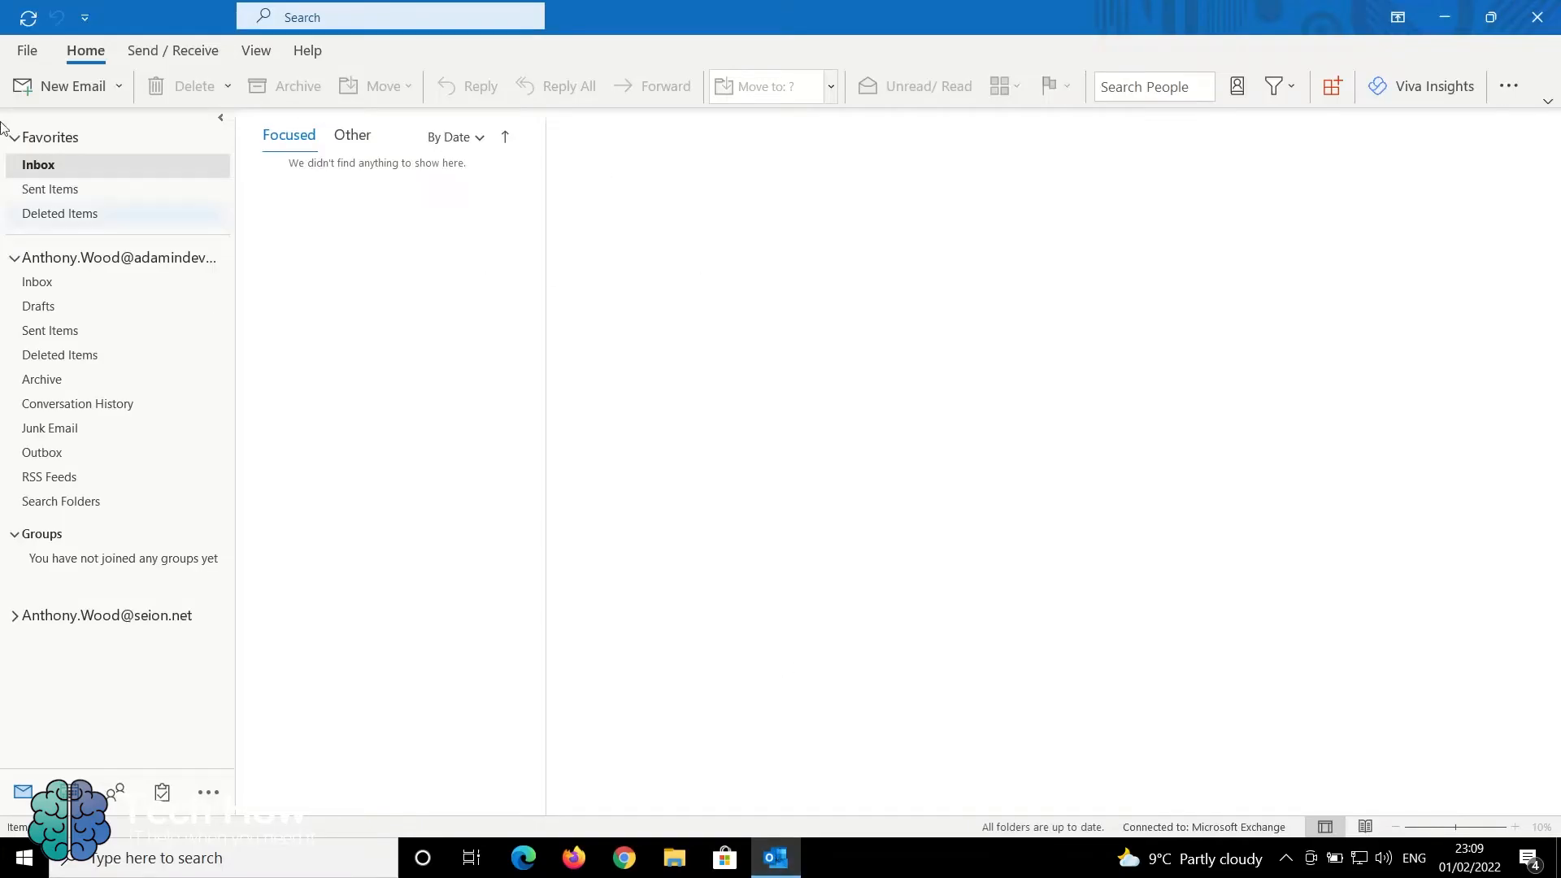
pyautogui.click(28, 51)
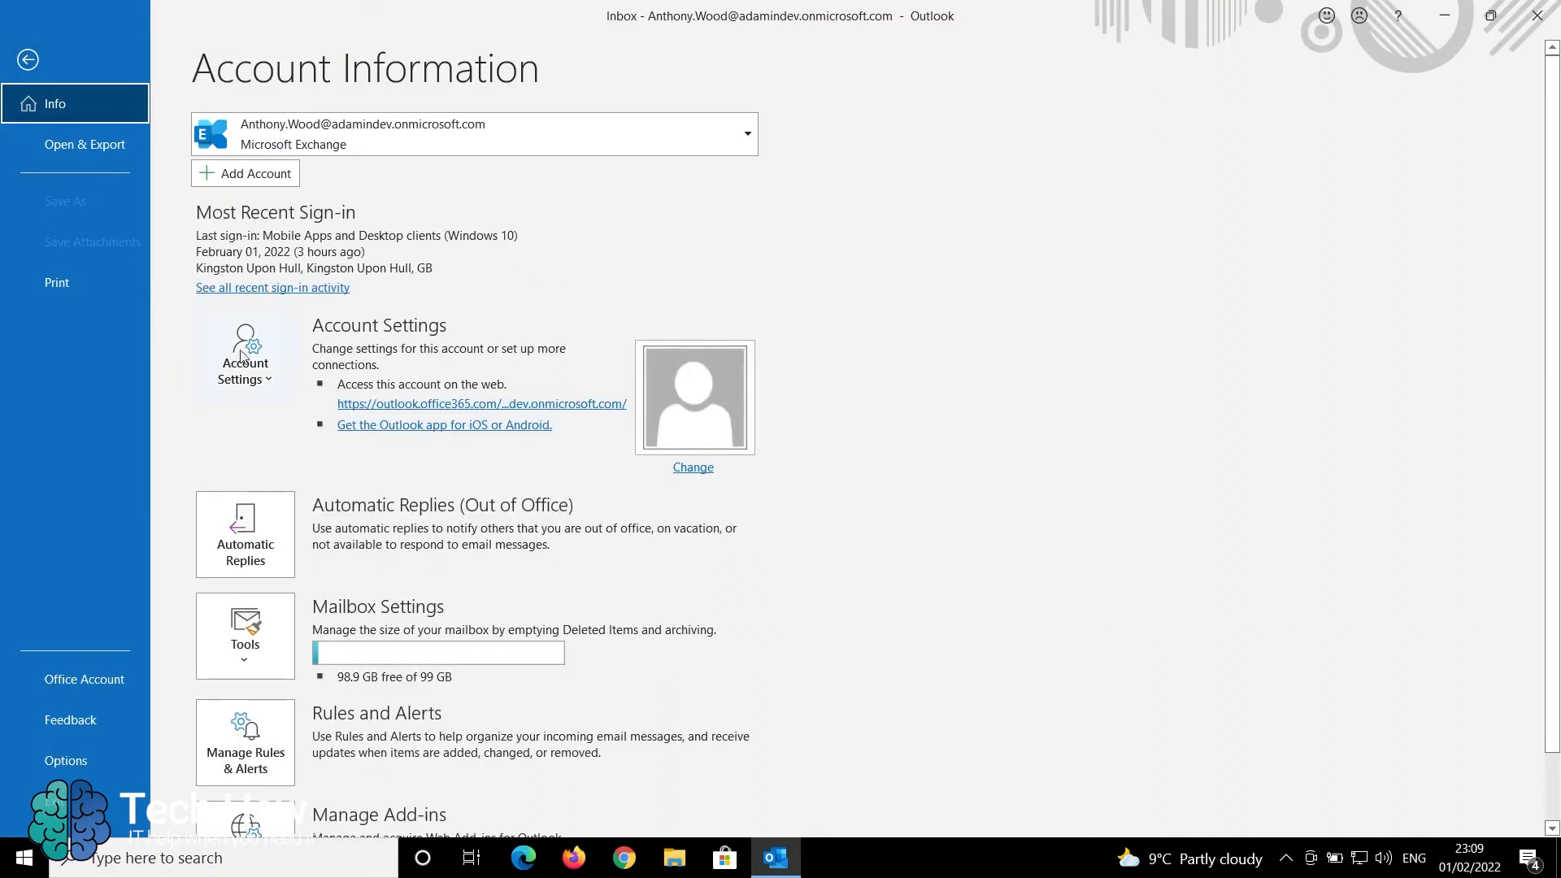
pyautogui.click(244, 353)
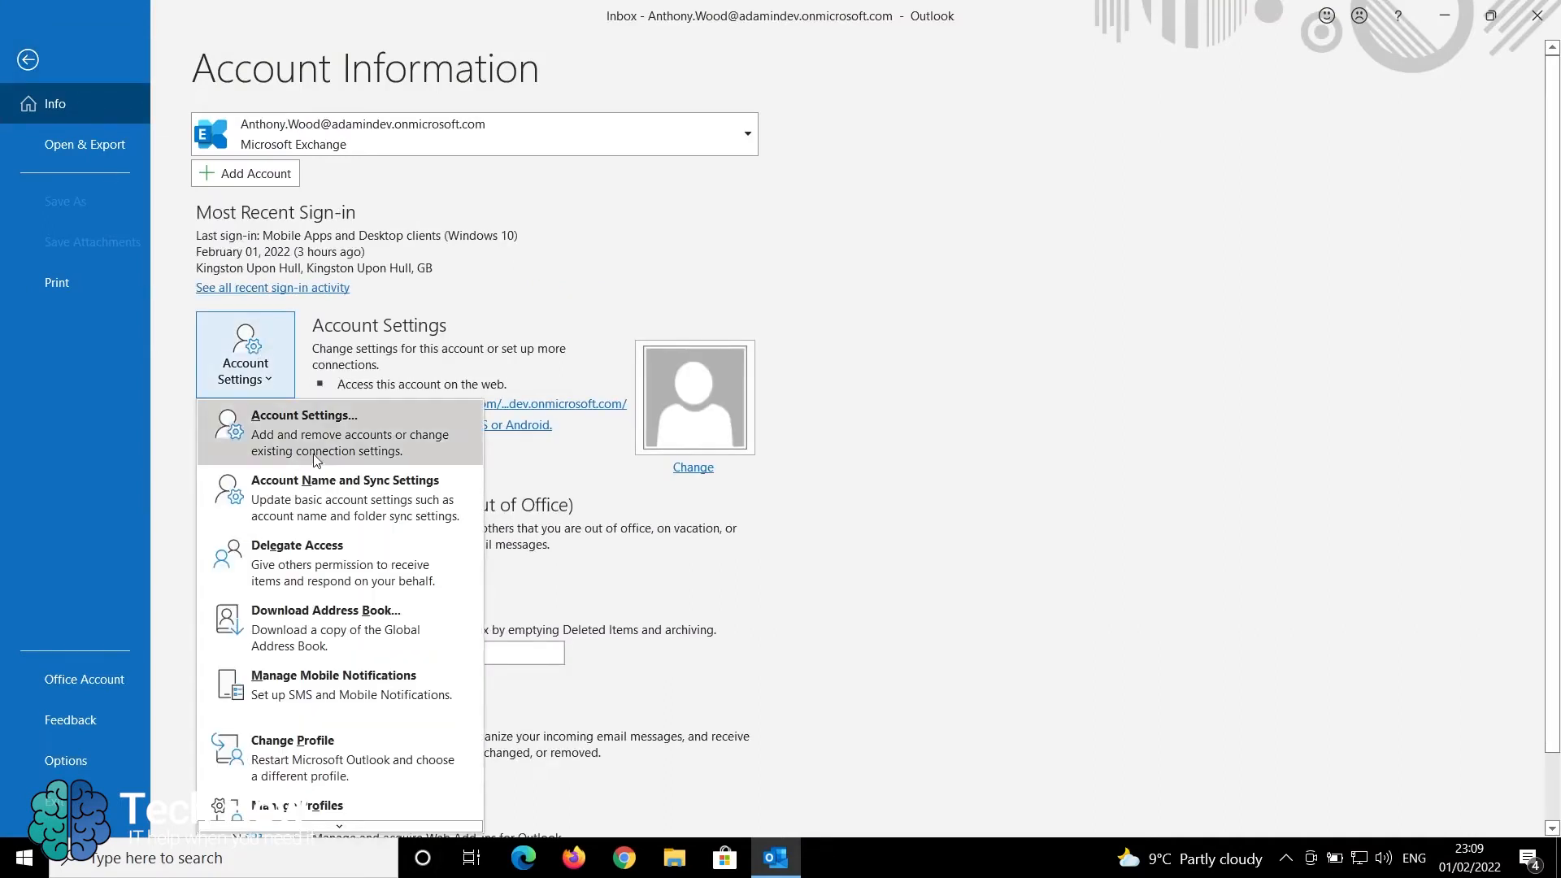
# Open the Account Settings dialog listing the Exchange default and seion.net IMAP accounts
pyautogui.click(304, 433)
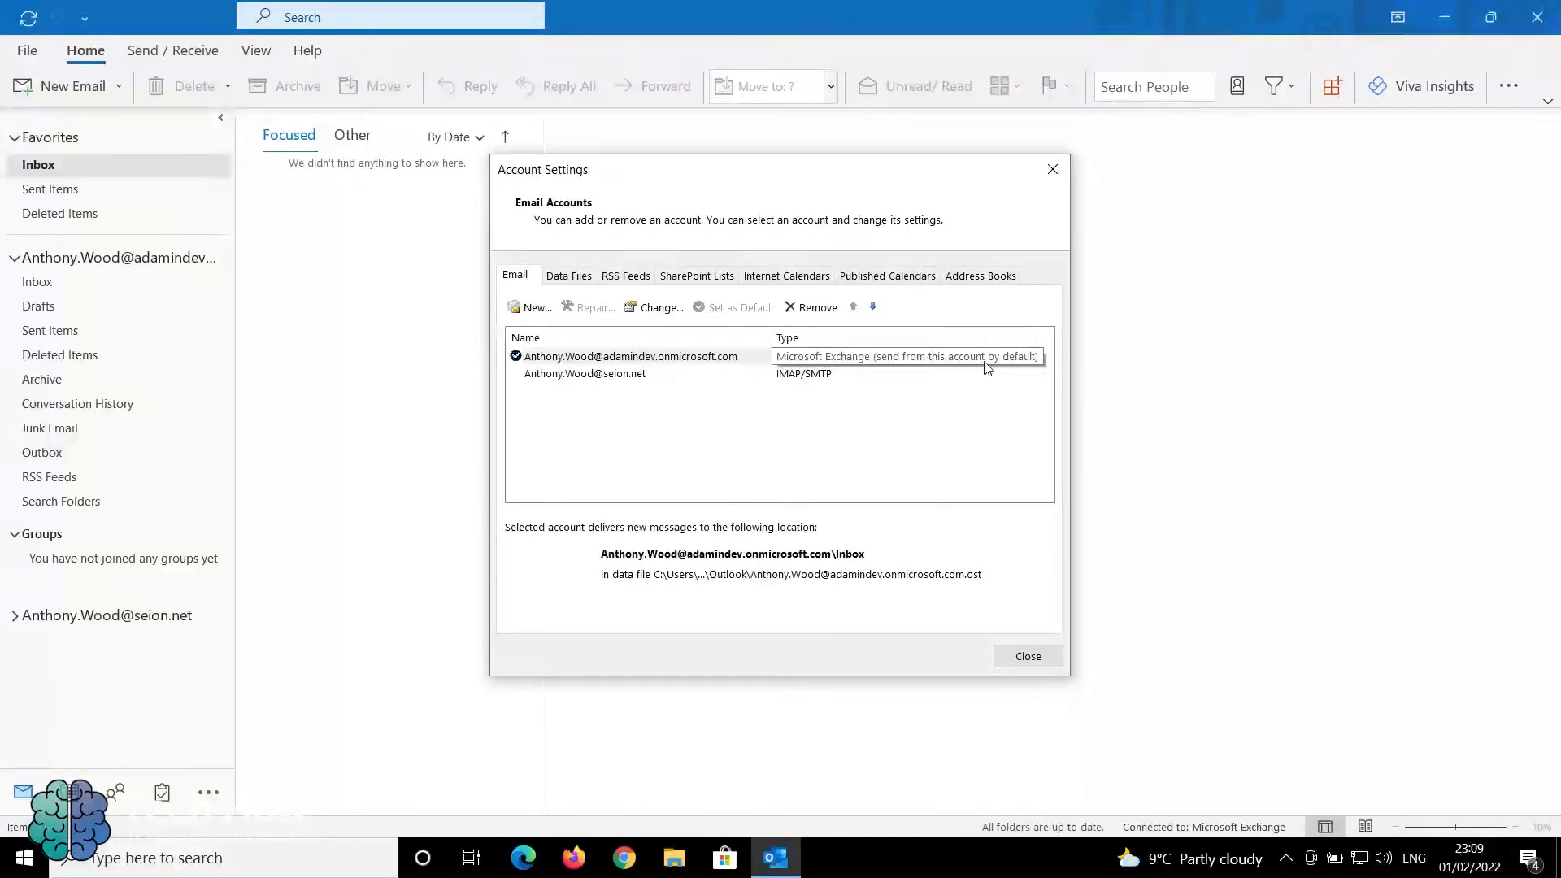
pyautogui.moveTo(545, 392)
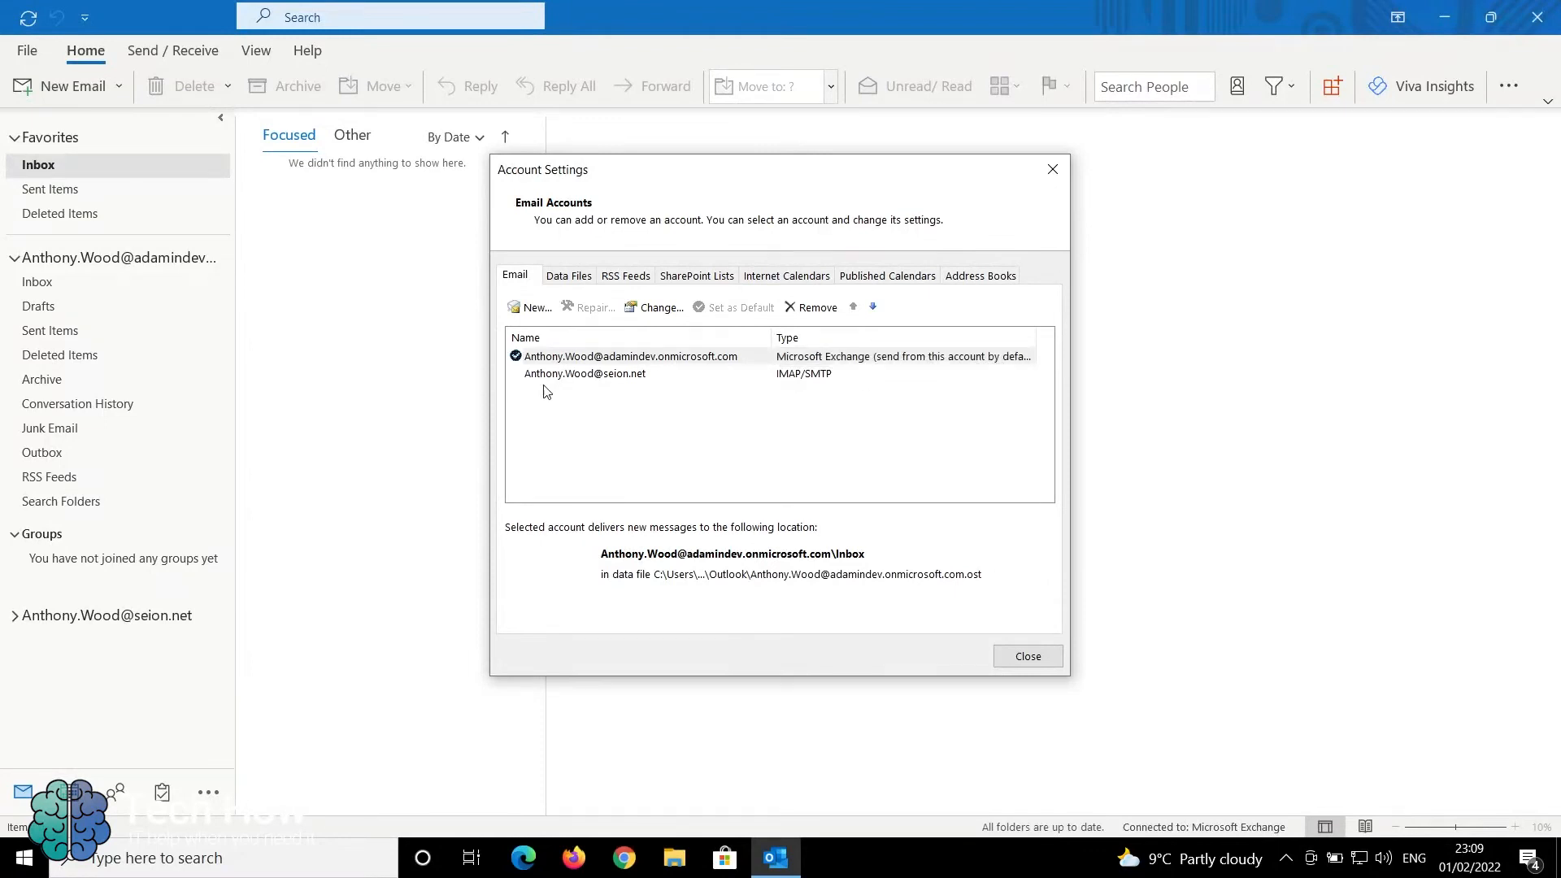
pyautogui.moveTo(577, 384)
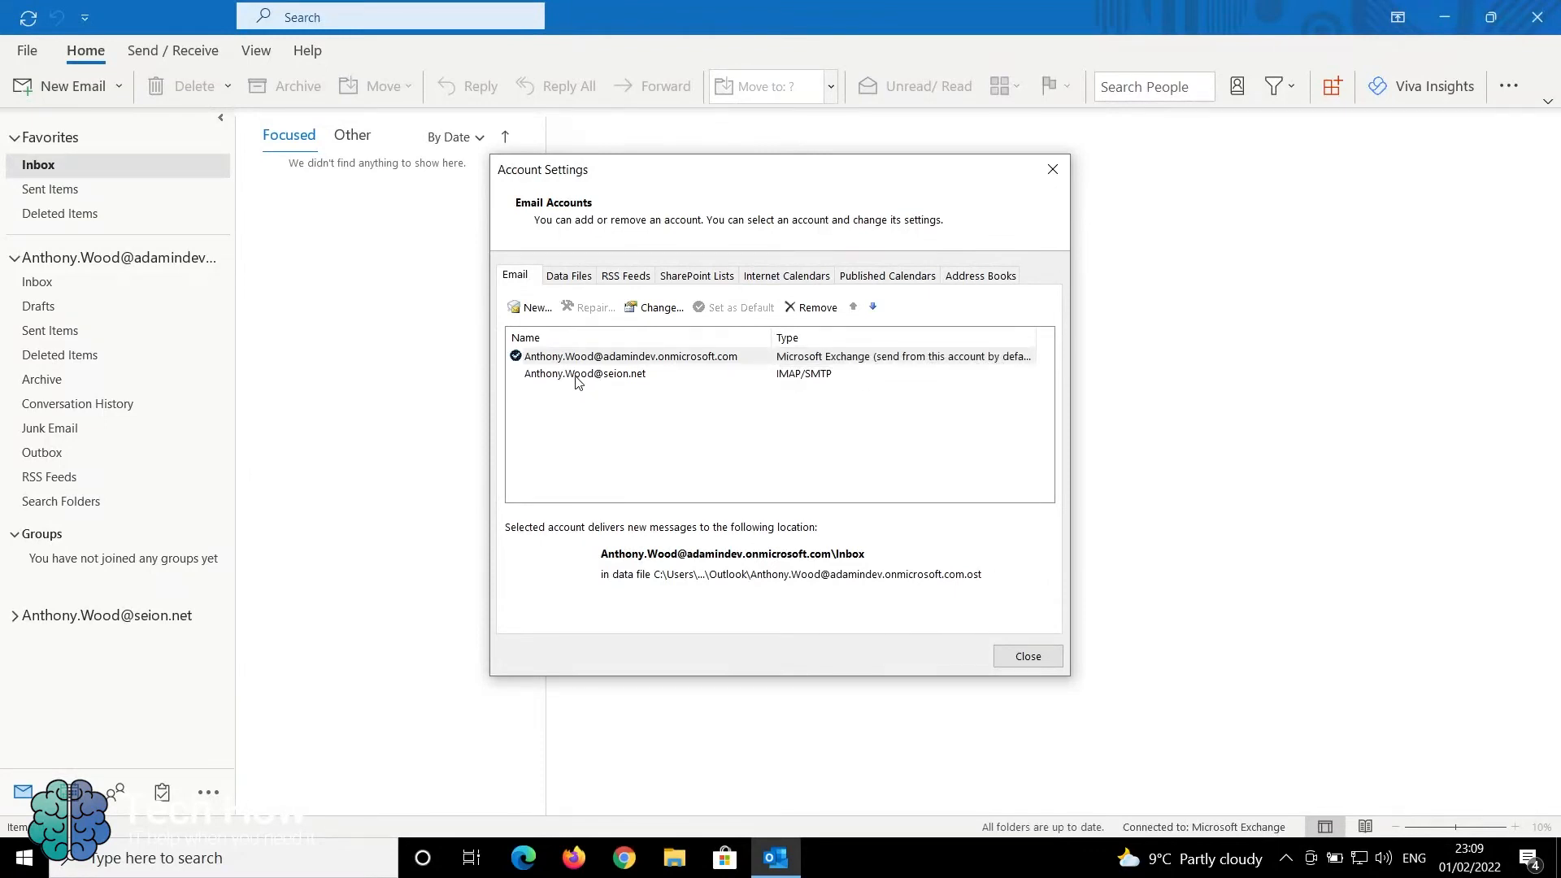
# Set the seion.net IMAP/SMTP account as the default sender and close Account Settings
pyautogui.click(583, 373)
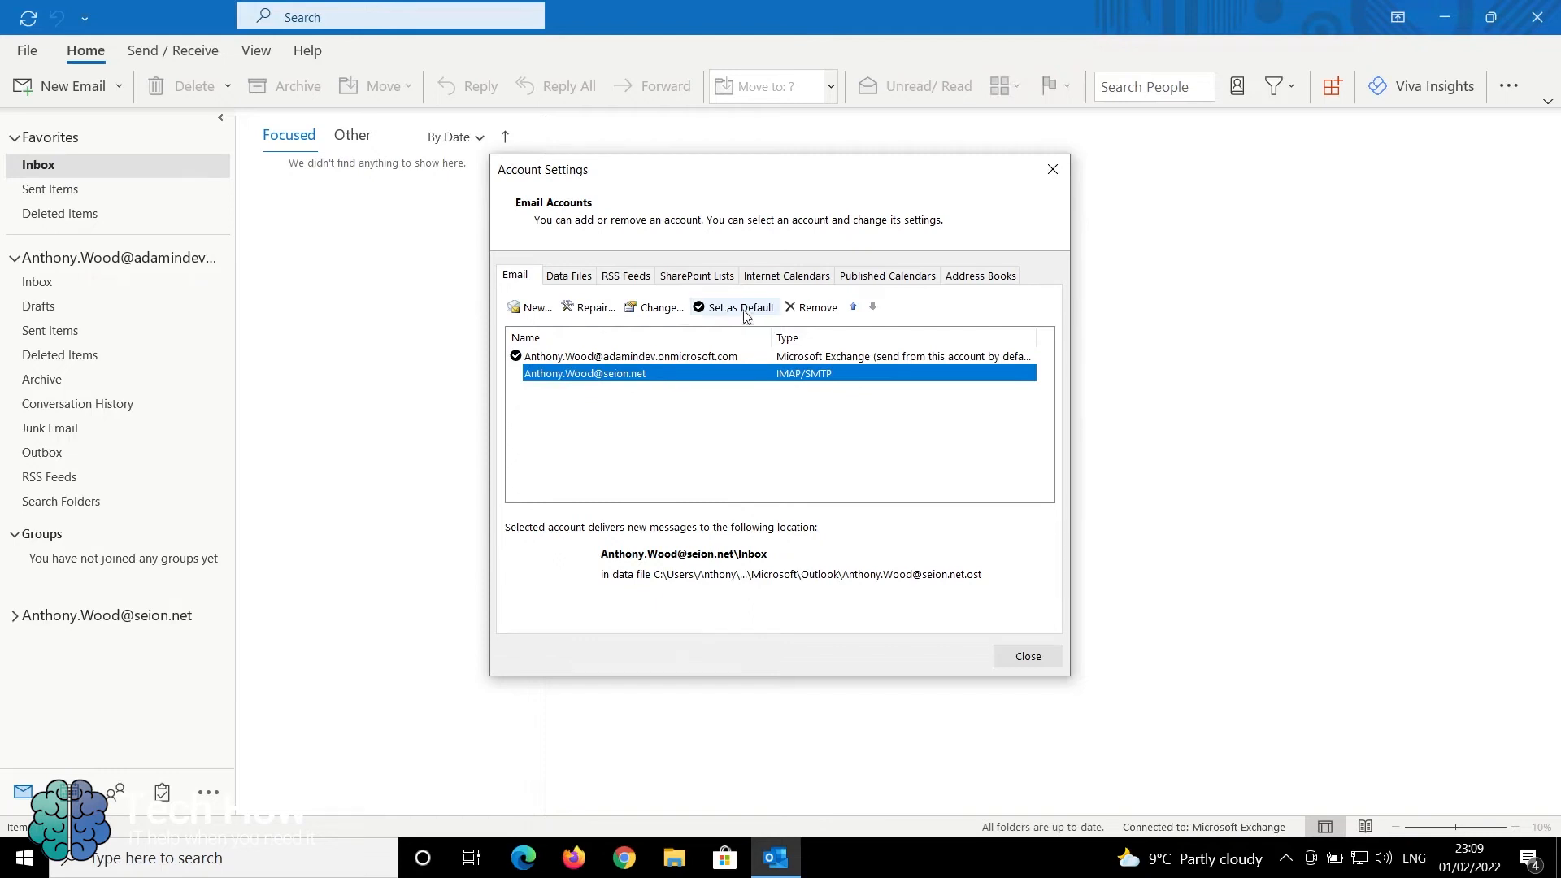
pyautogui.click(738, 307)
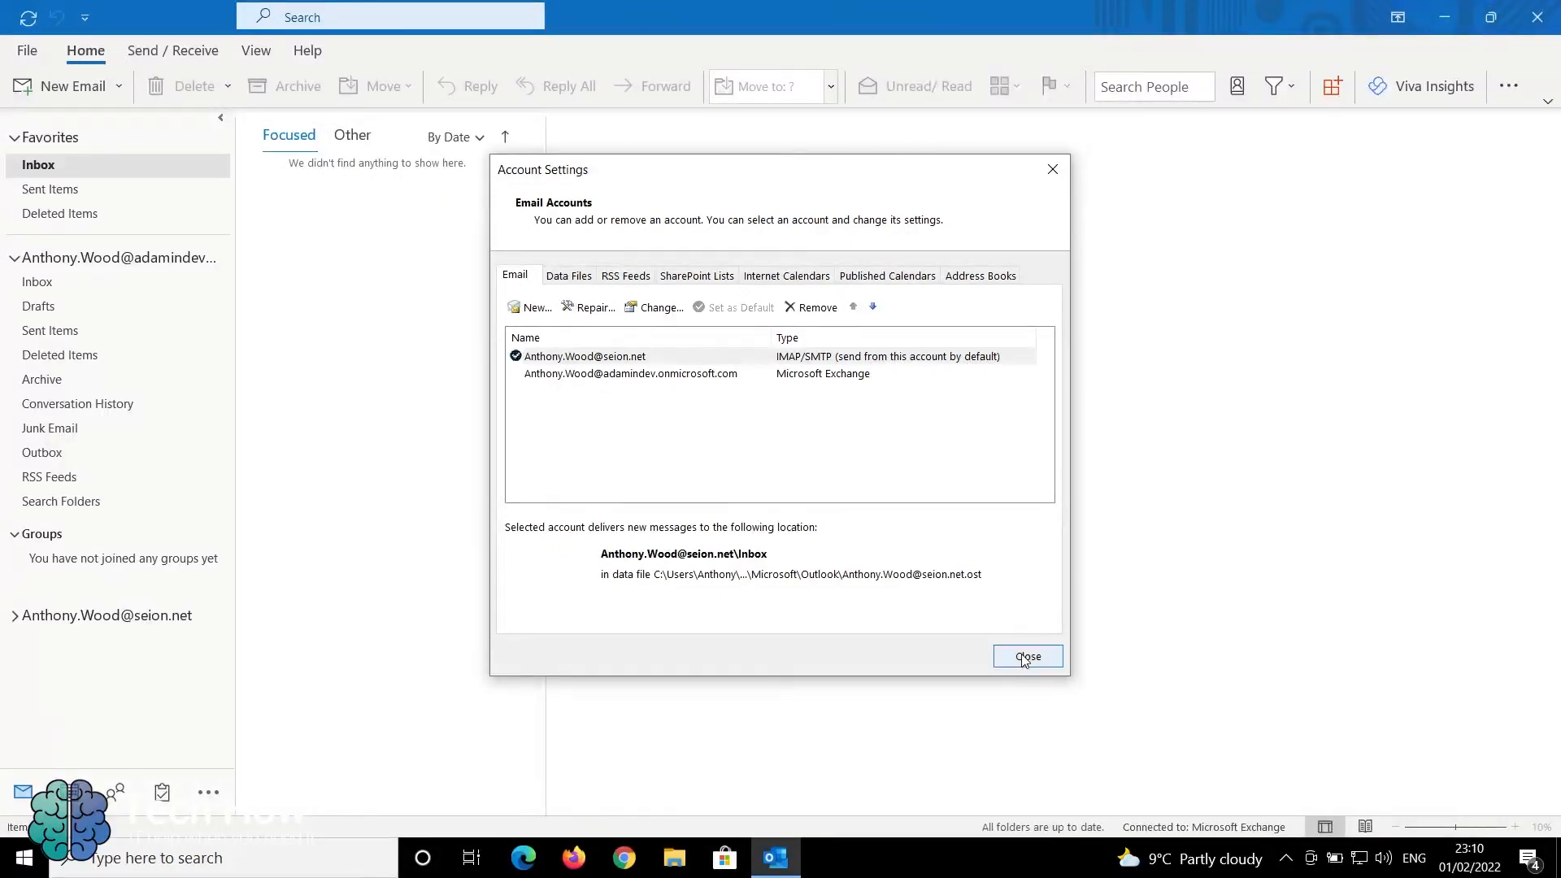
pyautogui.click(1028, 655)
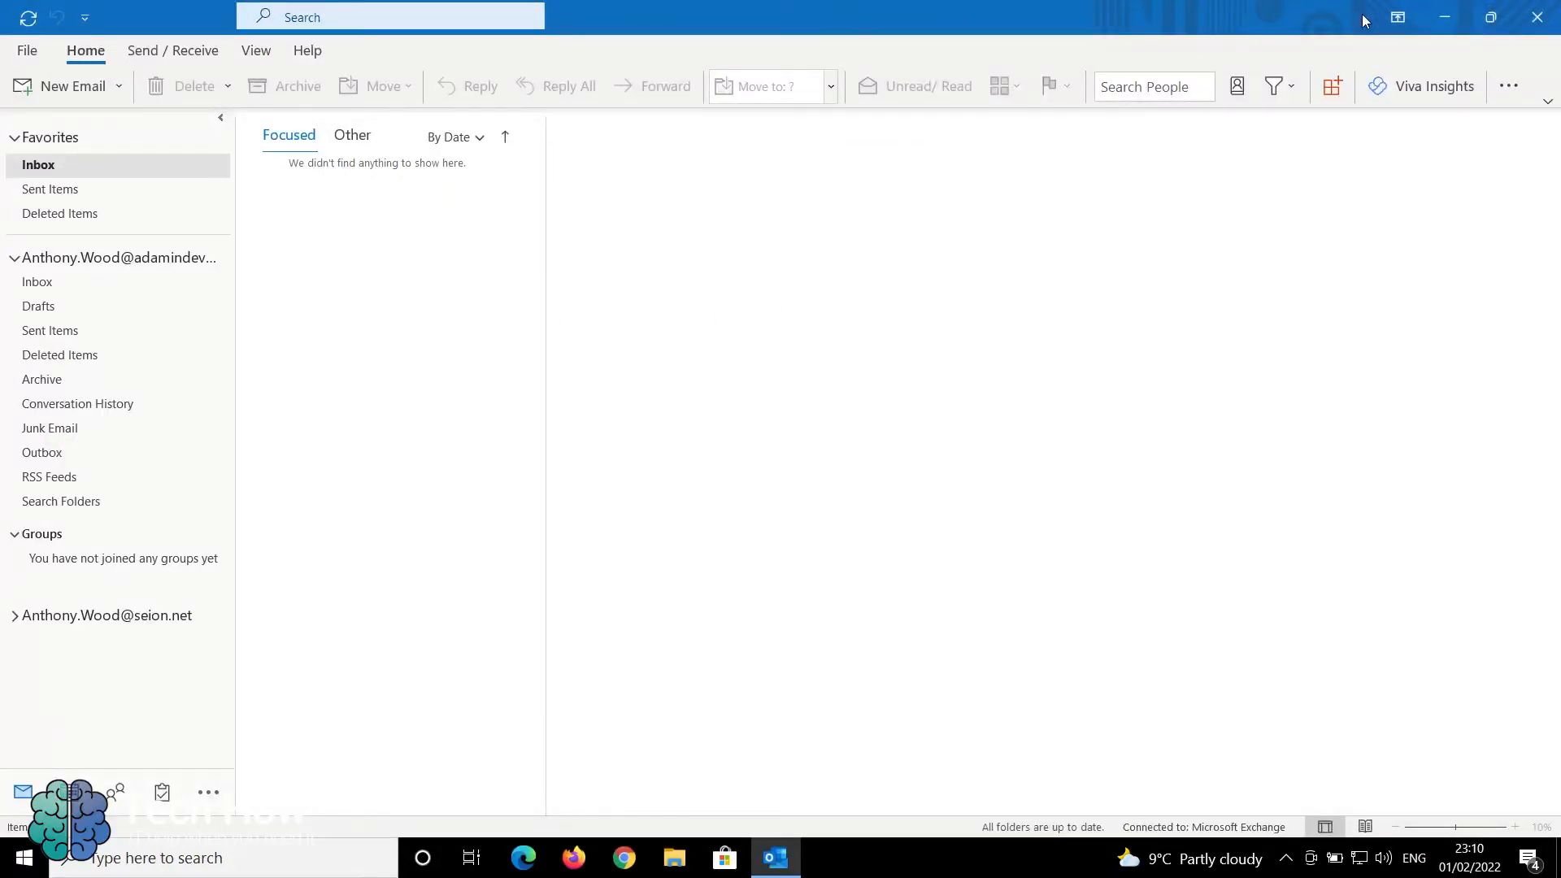
pyautogui.moveTo(1444, 16)
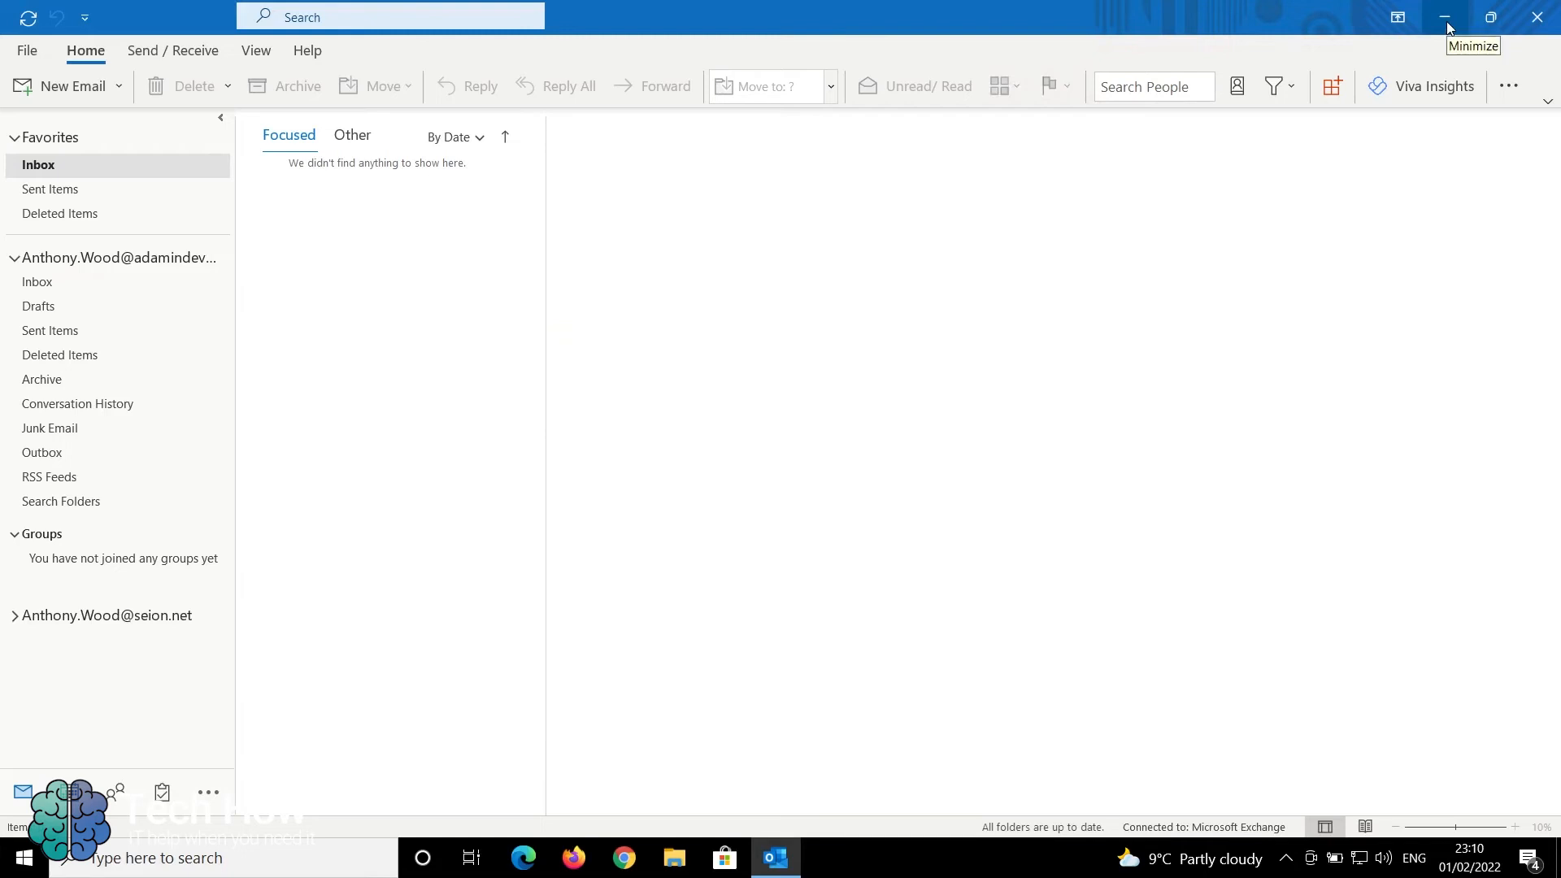
pyautogui.moveTo(1444, 18)
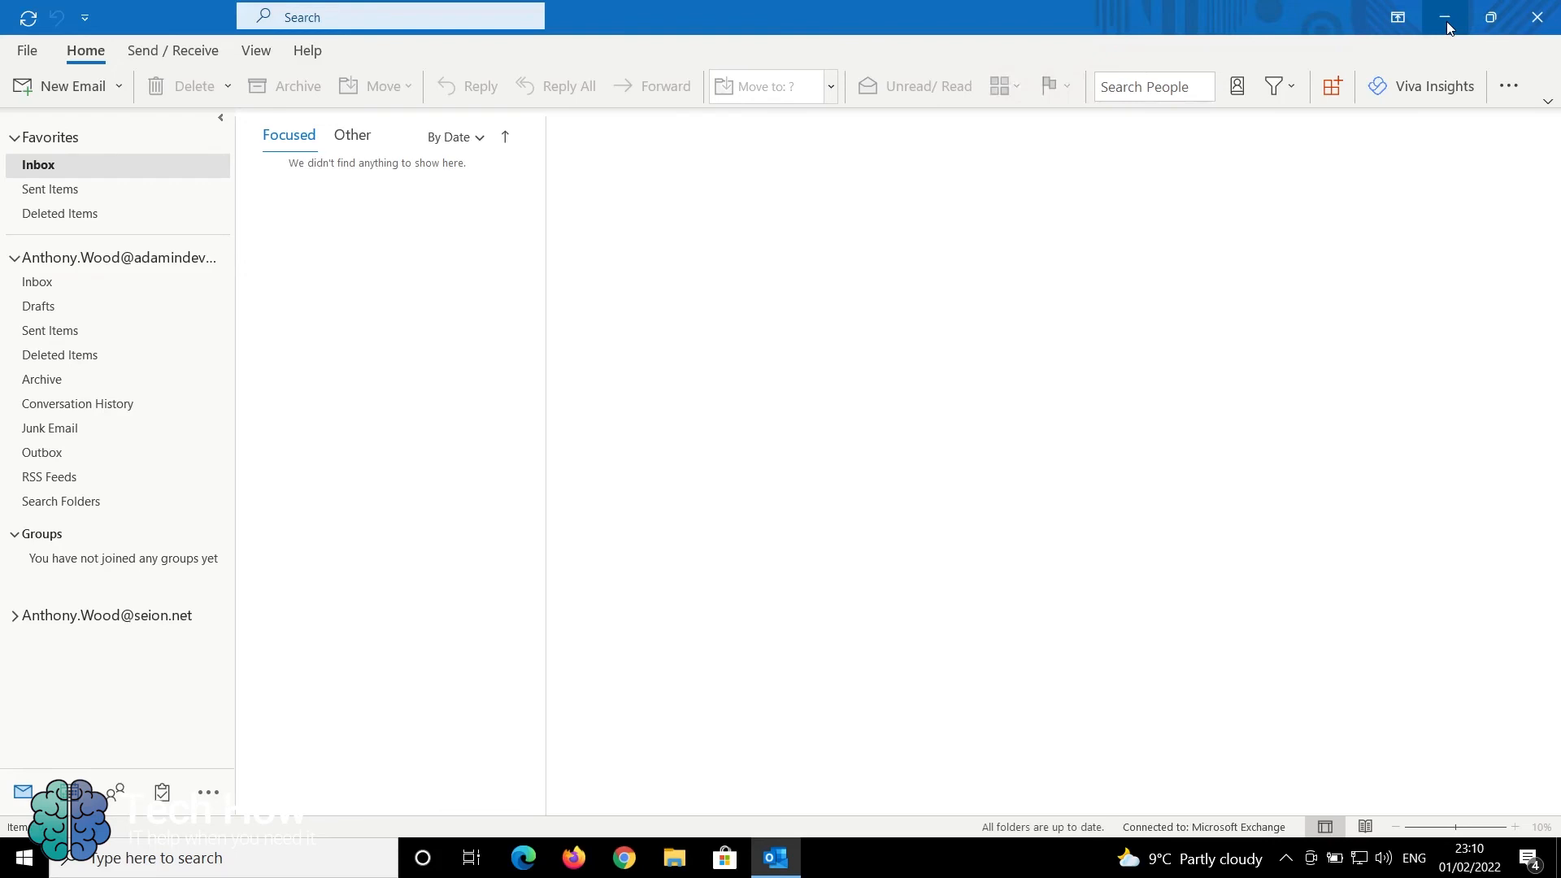
# Minimize the Outlook window to show the desktop
pyautogui.click(1447, 18)
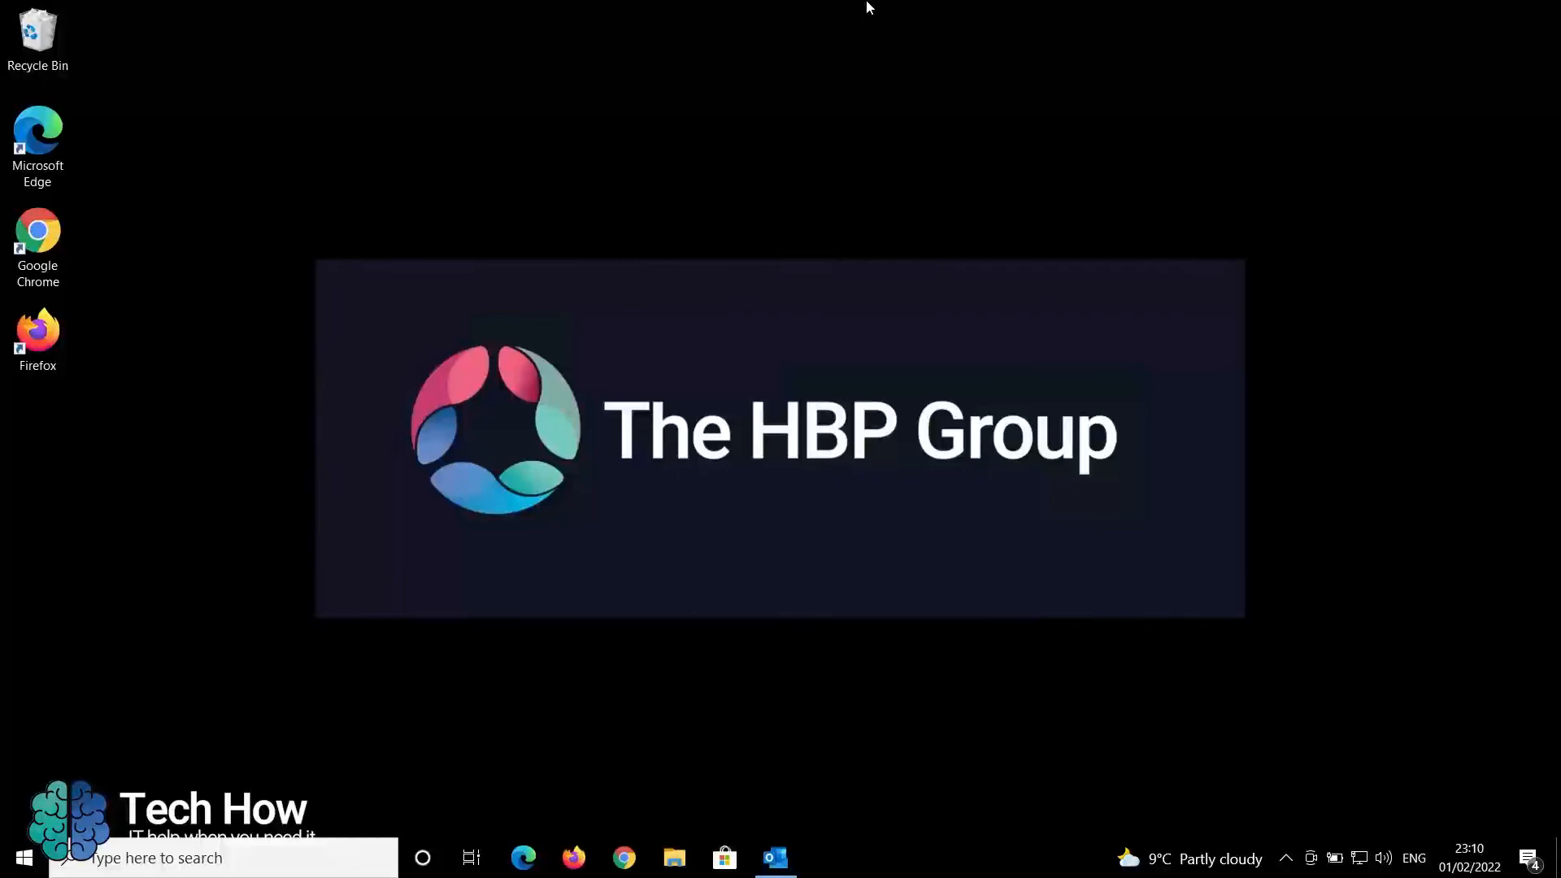